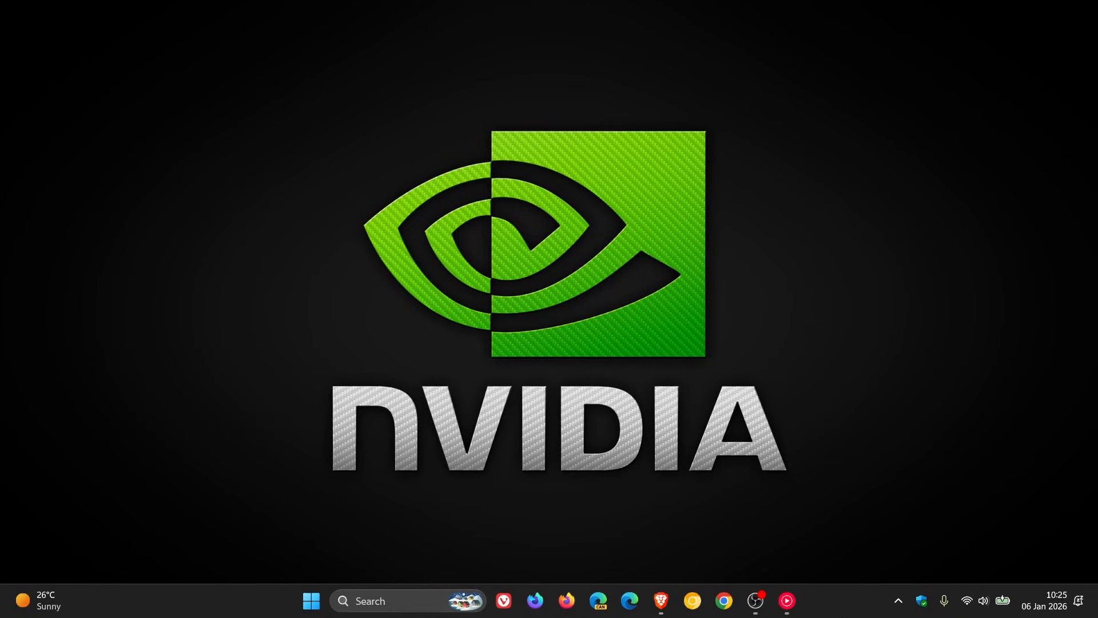
mouse_move(806, 275)
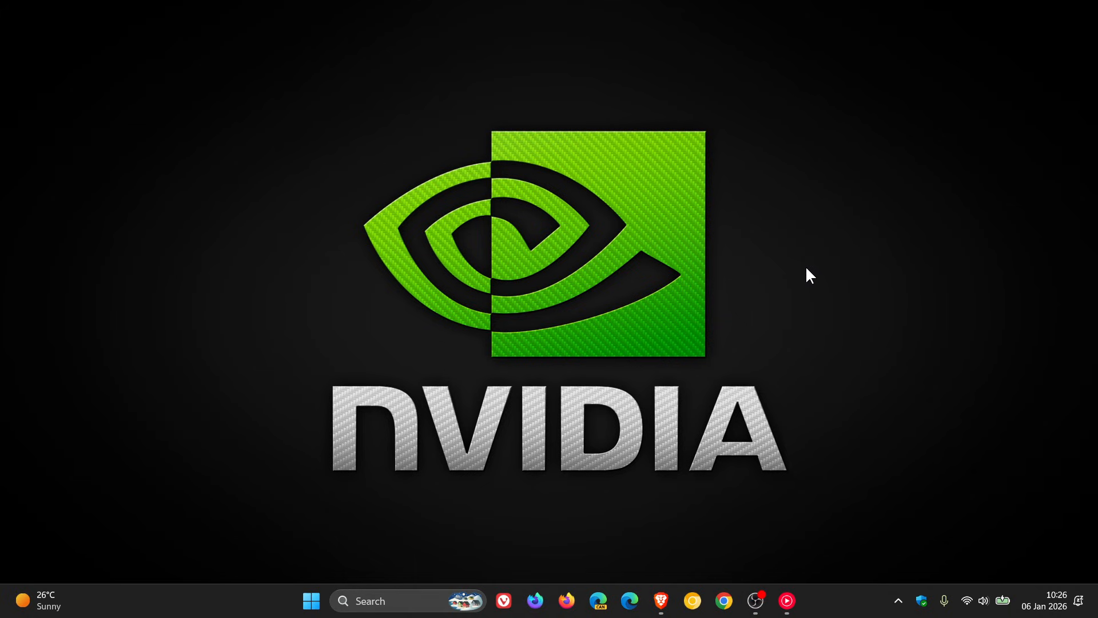
mouse_move(803, 263)
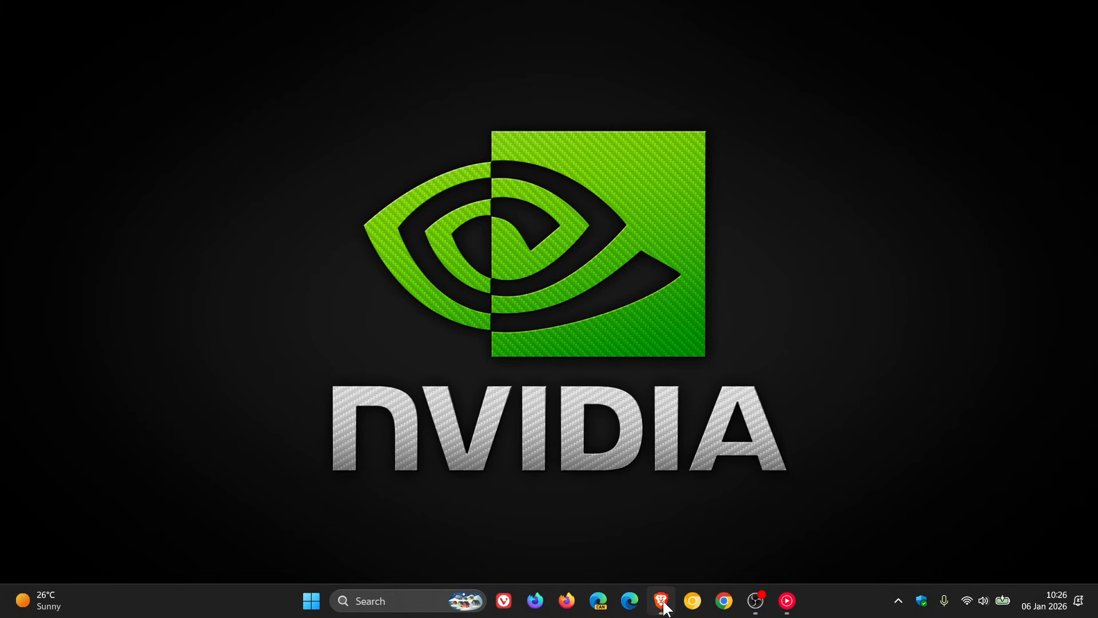
Bring the Brave window forward showing the GeForce Game Ready Driver 591.74 download page
left_click(661, 599)
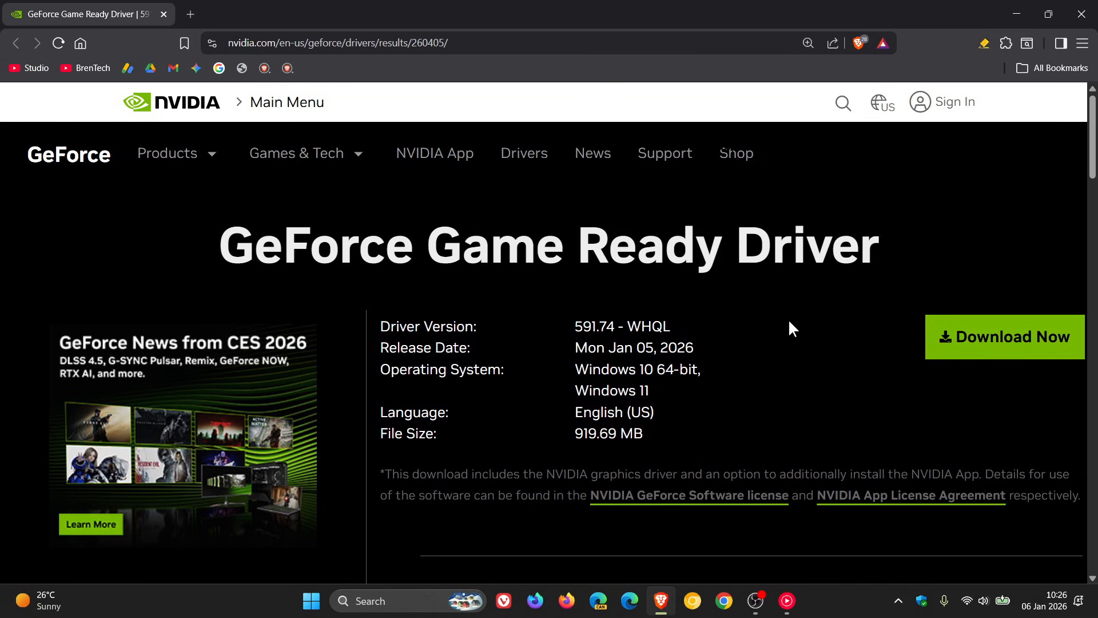
mouse_move(692, 300)
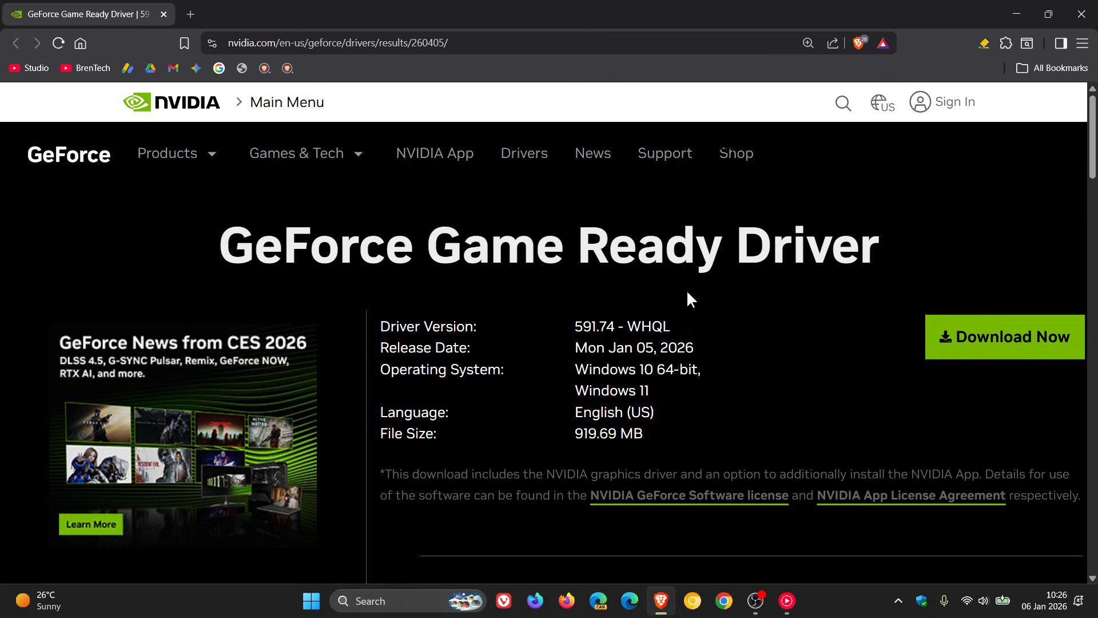
mouse_move(777, 347)
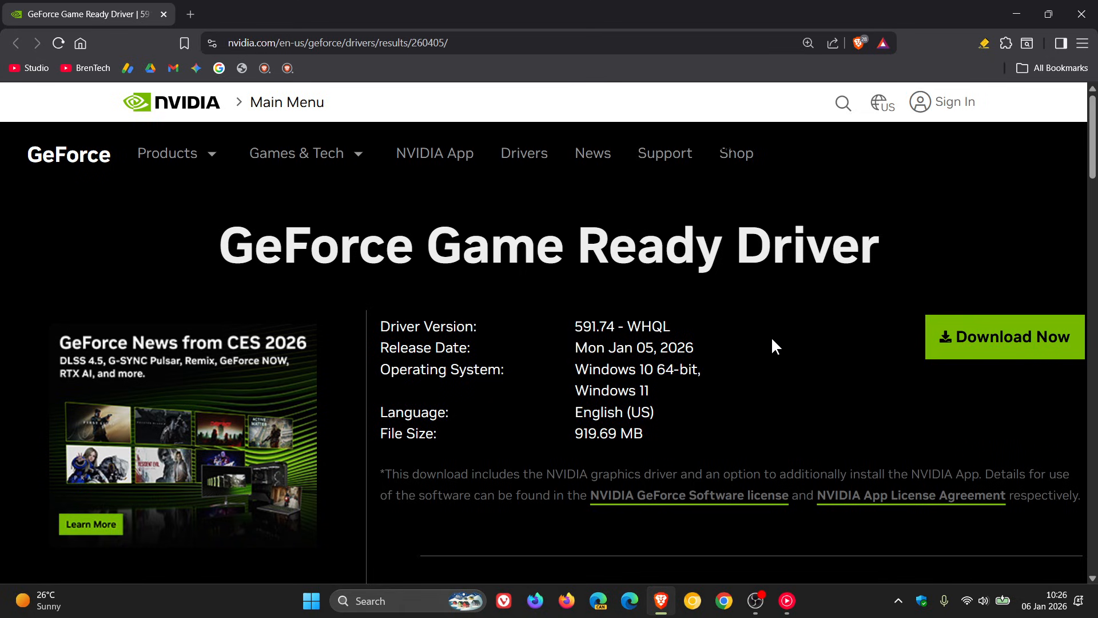
mouse_move(766, 358)
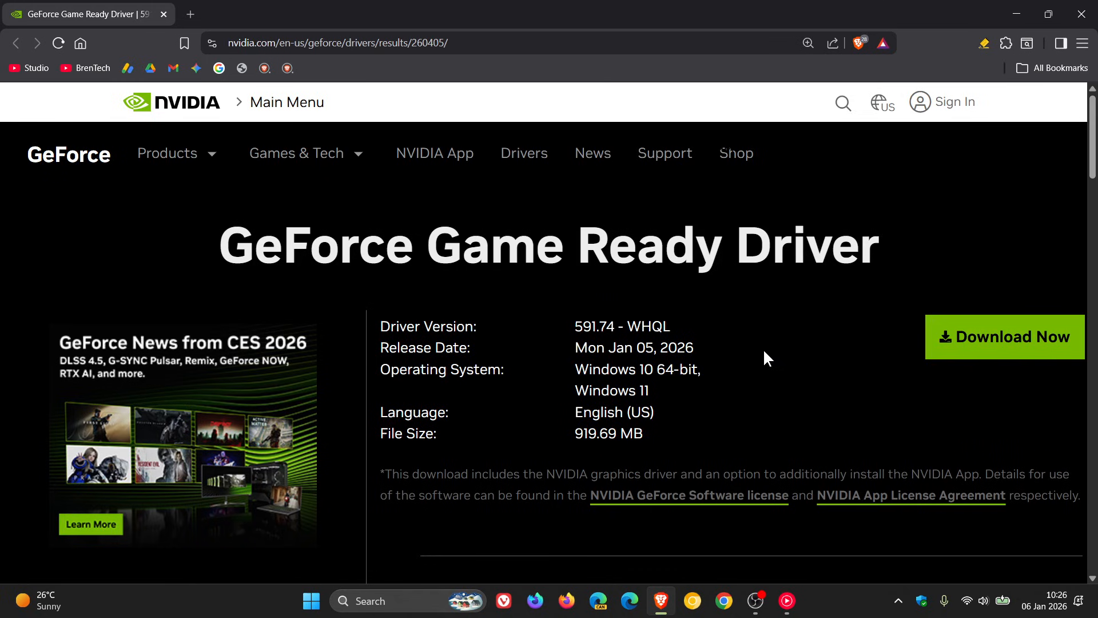
mouse_move(745, 382)
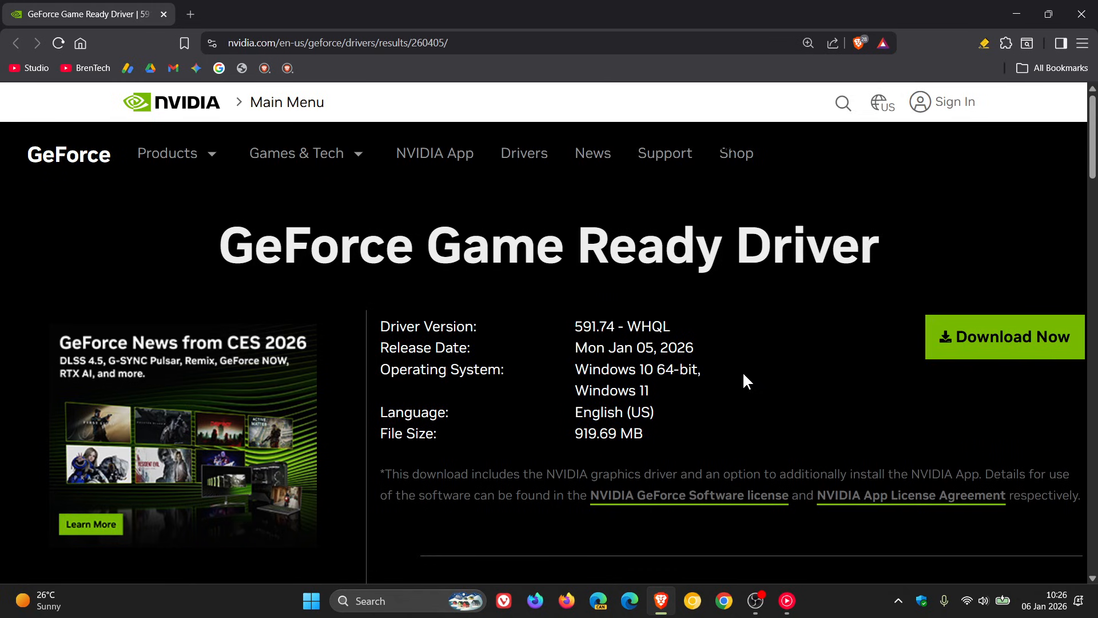
mouse_move(789, 407)
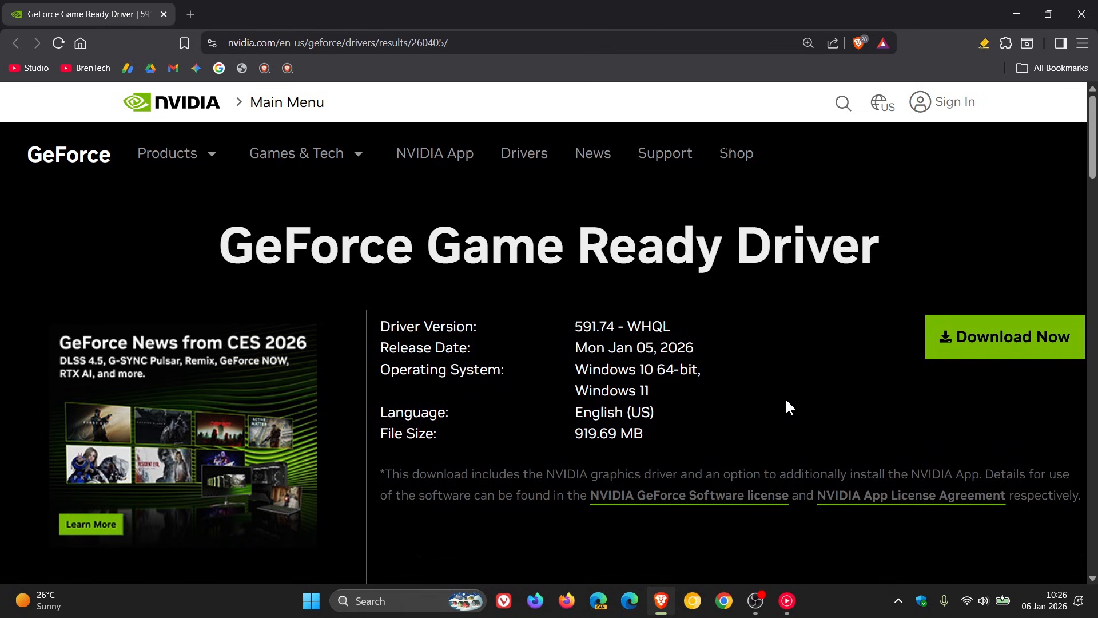
mouse_move(670, 446)
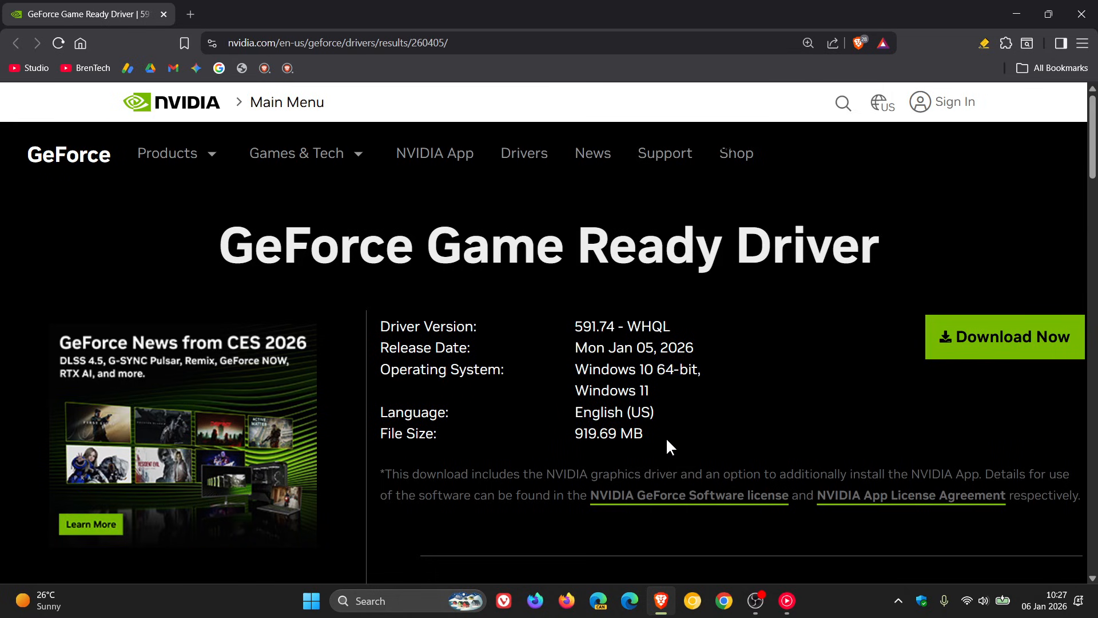
mouse_move(1024, 379)
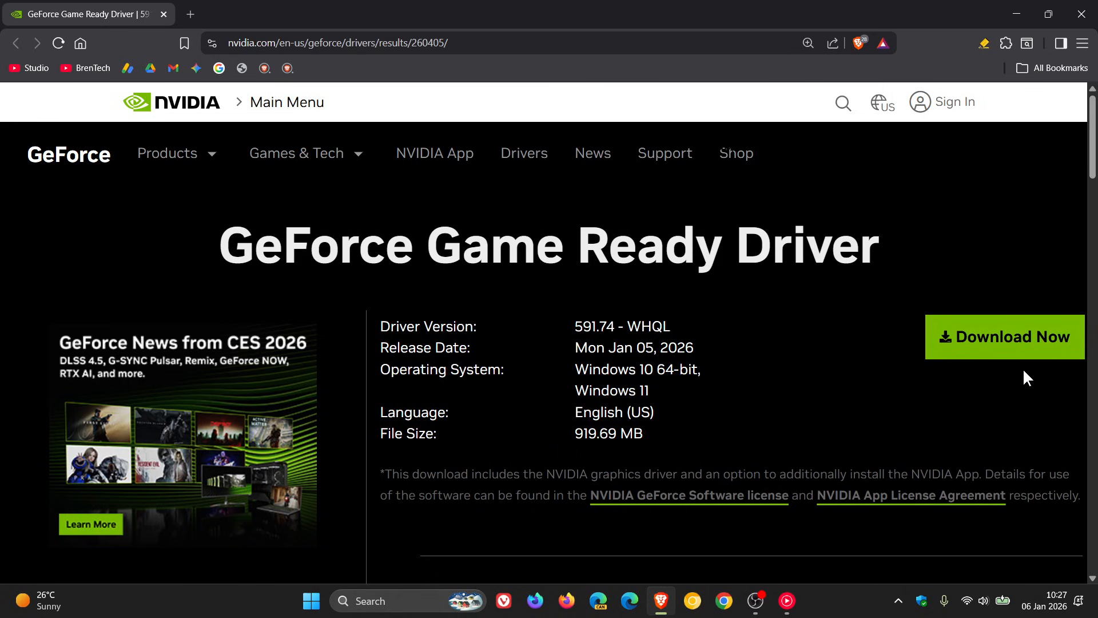
mouse_move(1002, 336)
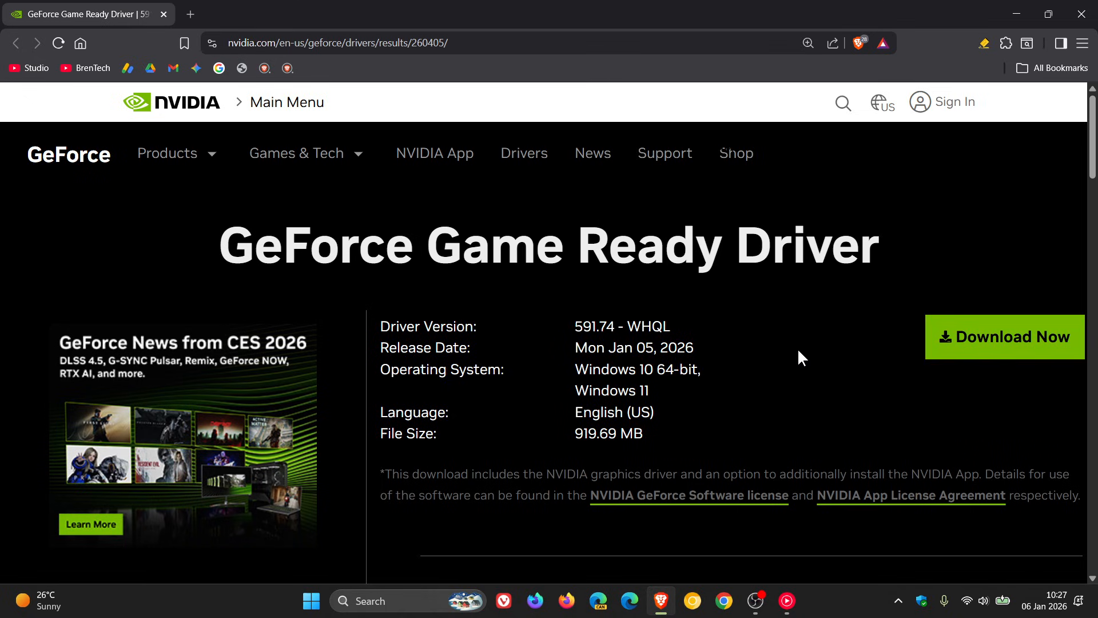
Scroll to the Release Highlights listing DLSS 4.5 readiness and fixed gaming and general bugs
scroll("down", 3)
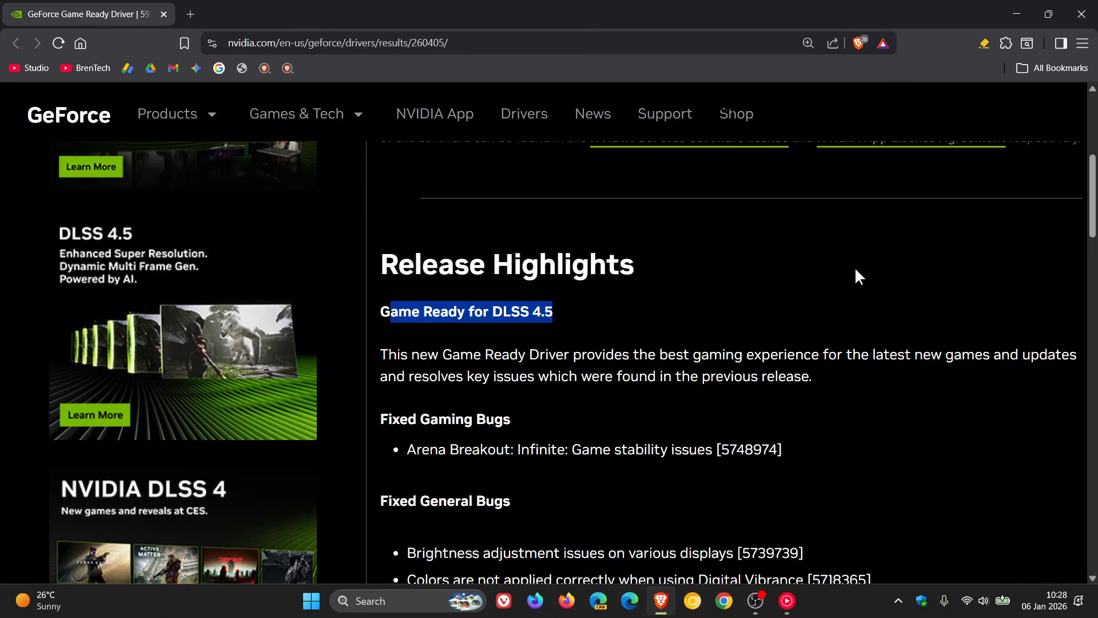
scroll("up", 3)
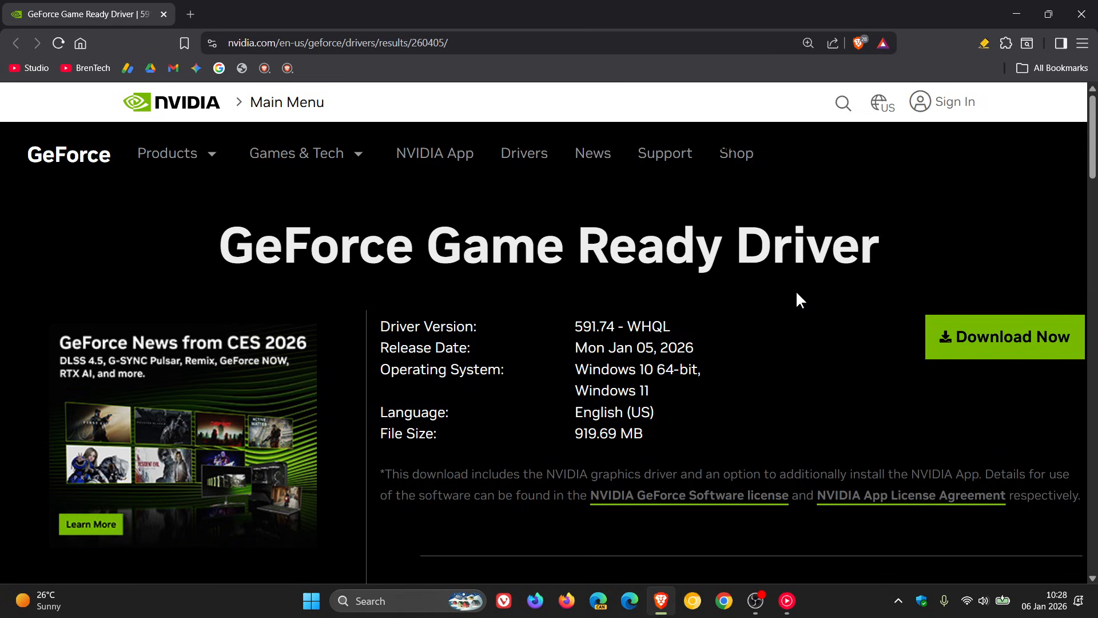
scroll("down", 3)
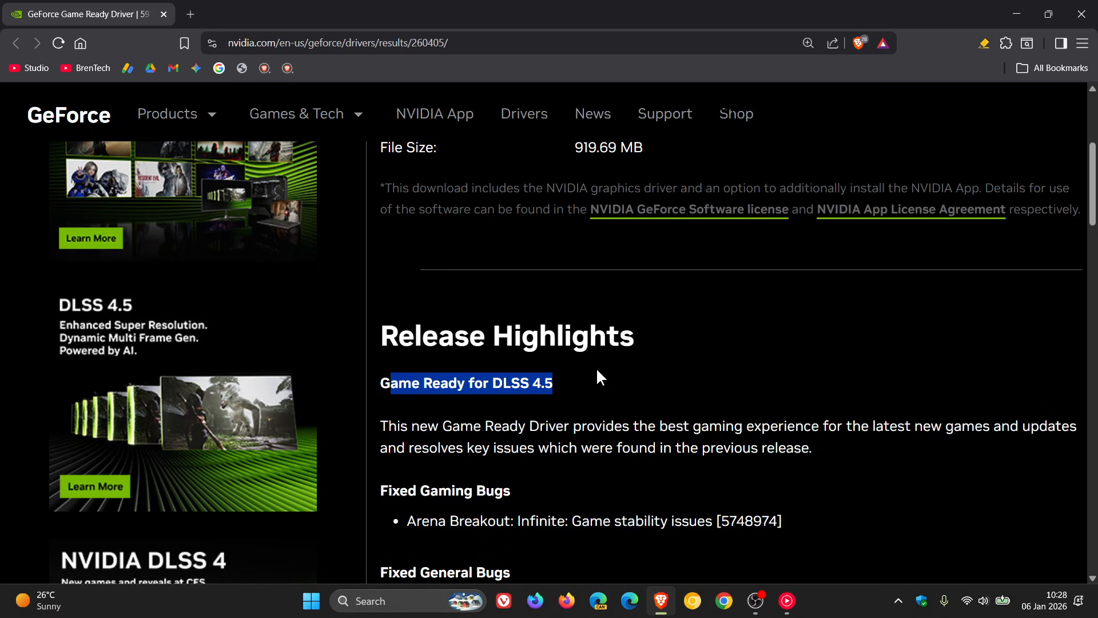
scroll("down", 3)
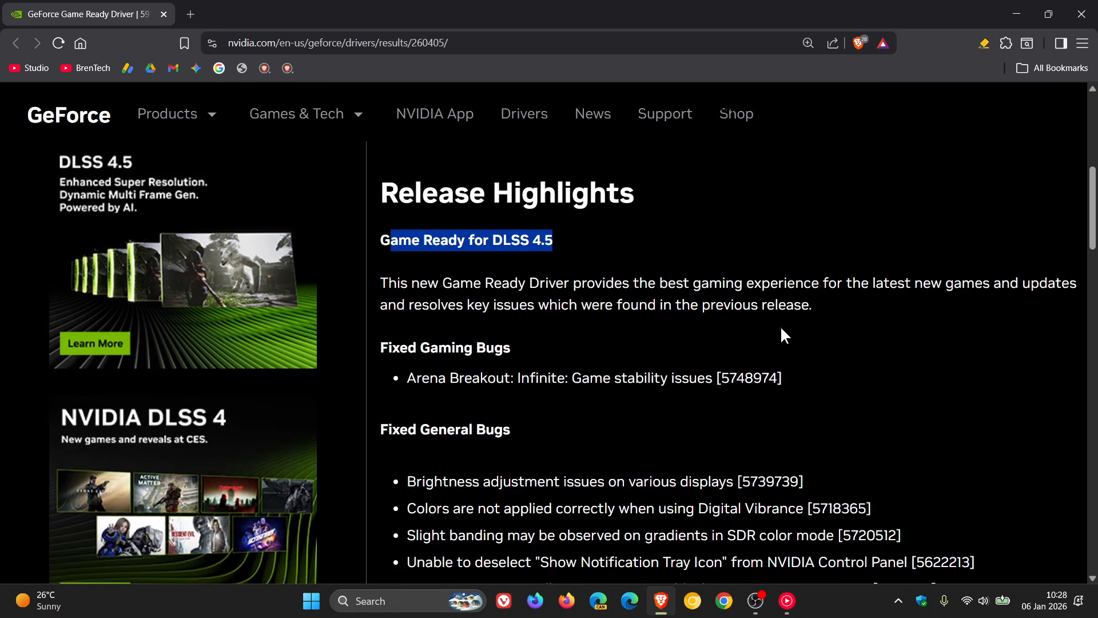
left_click(618, 334)
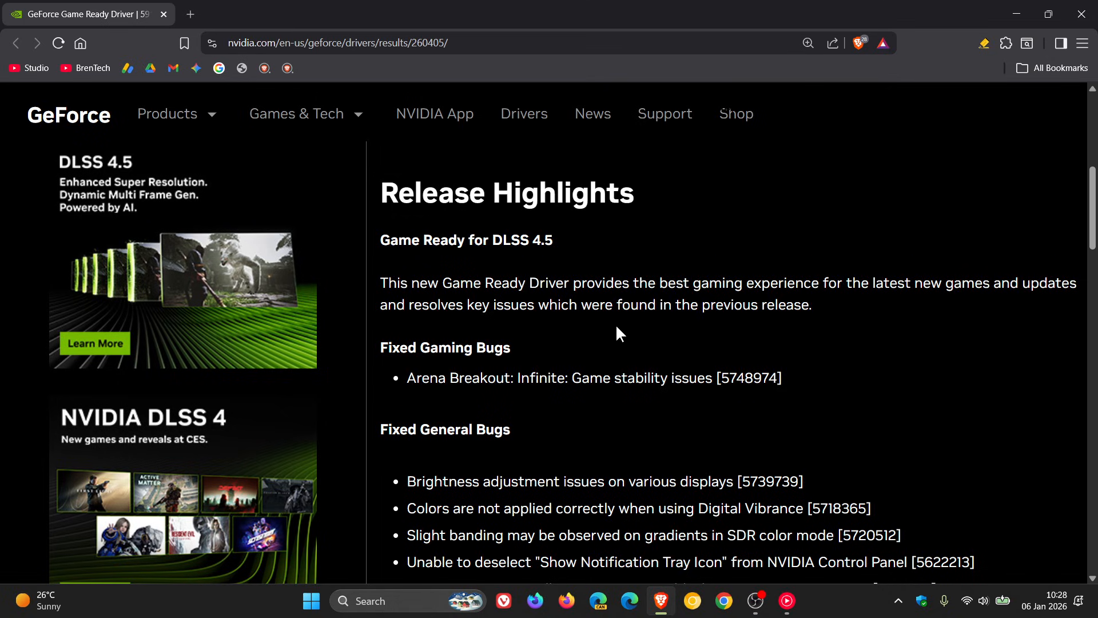
mouse_move(915, 318)
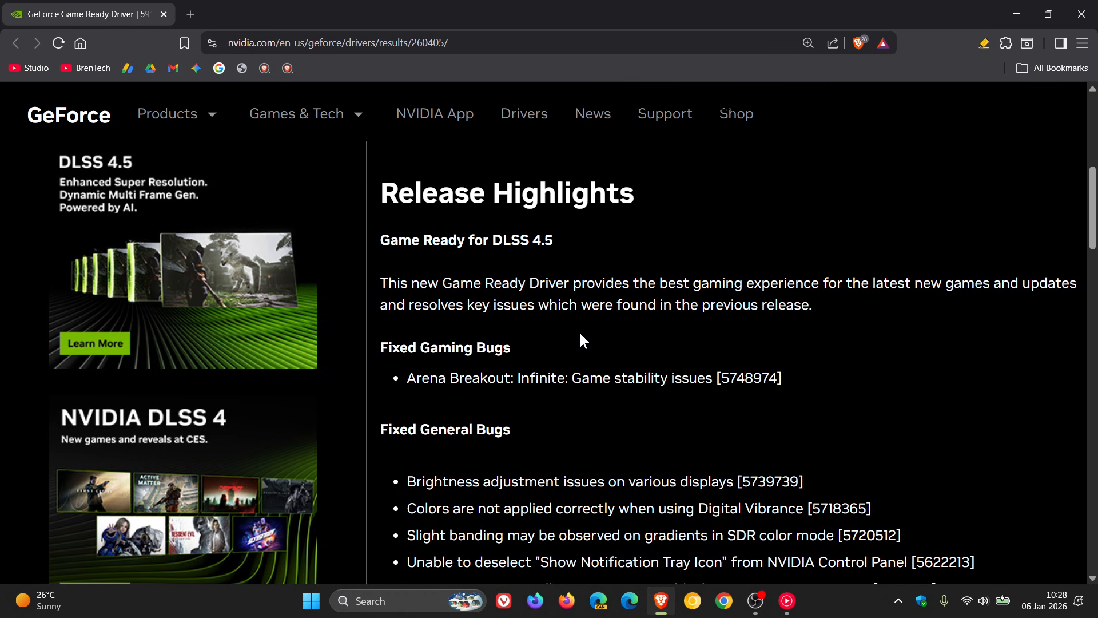
Scroll further to show all Fixed General Bugs items and the 'Learn more' article link
scroll("down", 3)
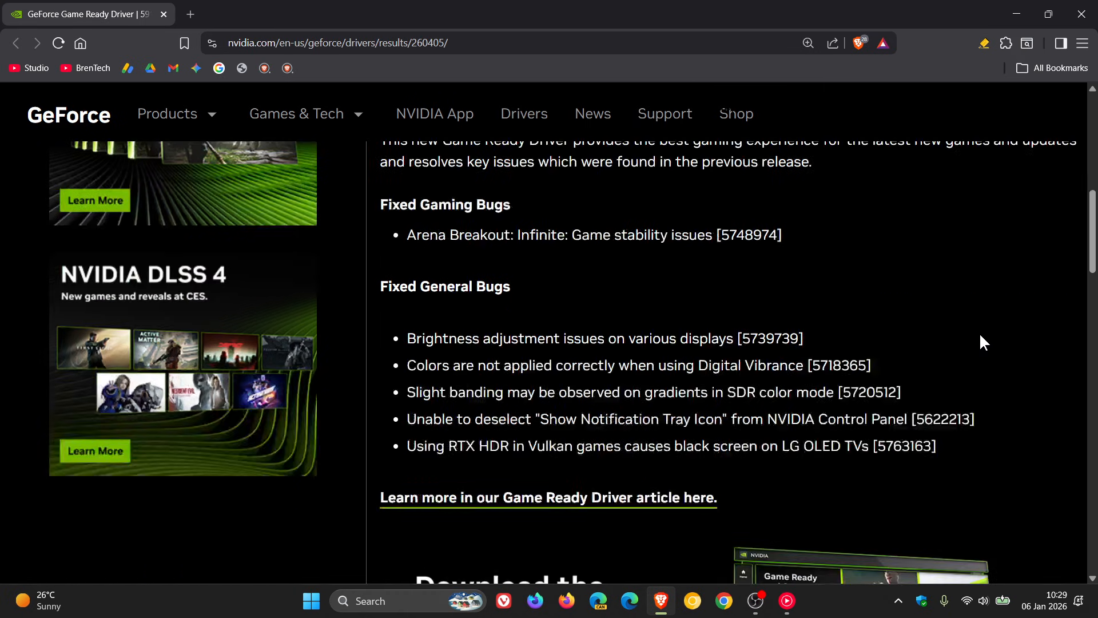
mouse_move(838, 329)
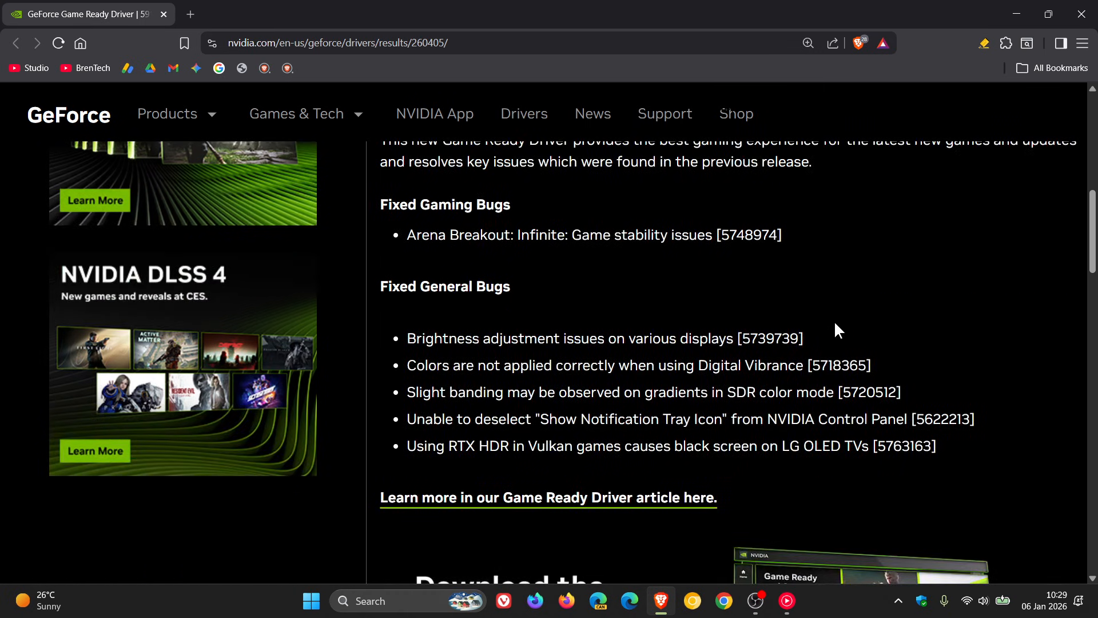
mouse_move(1006, 413)
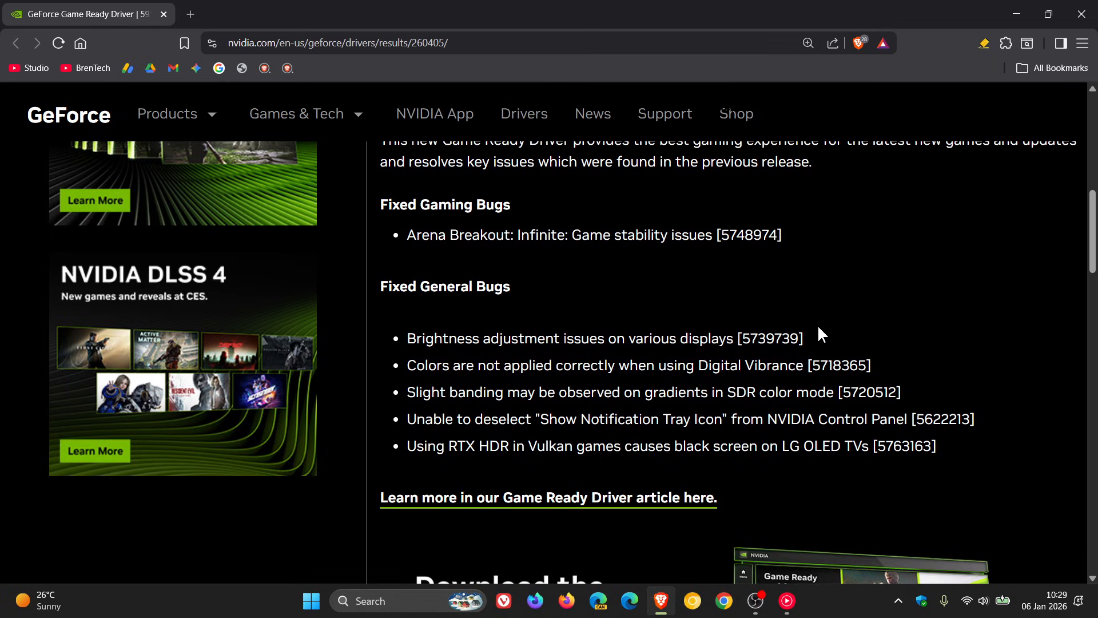
mouse_move(931, 379)
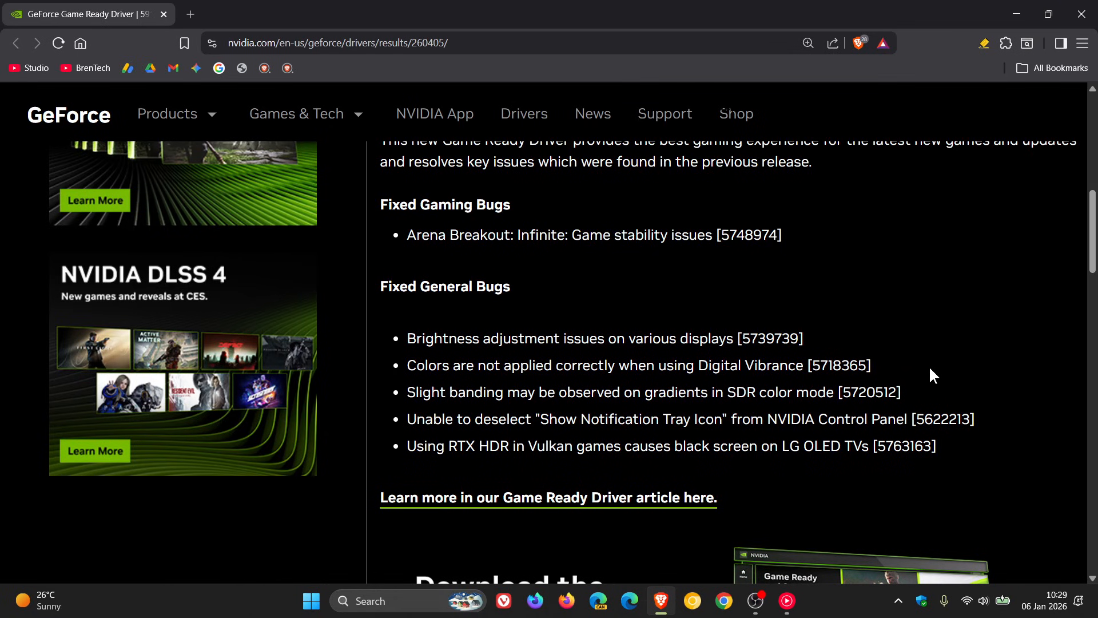
mouse_move(940, 402)
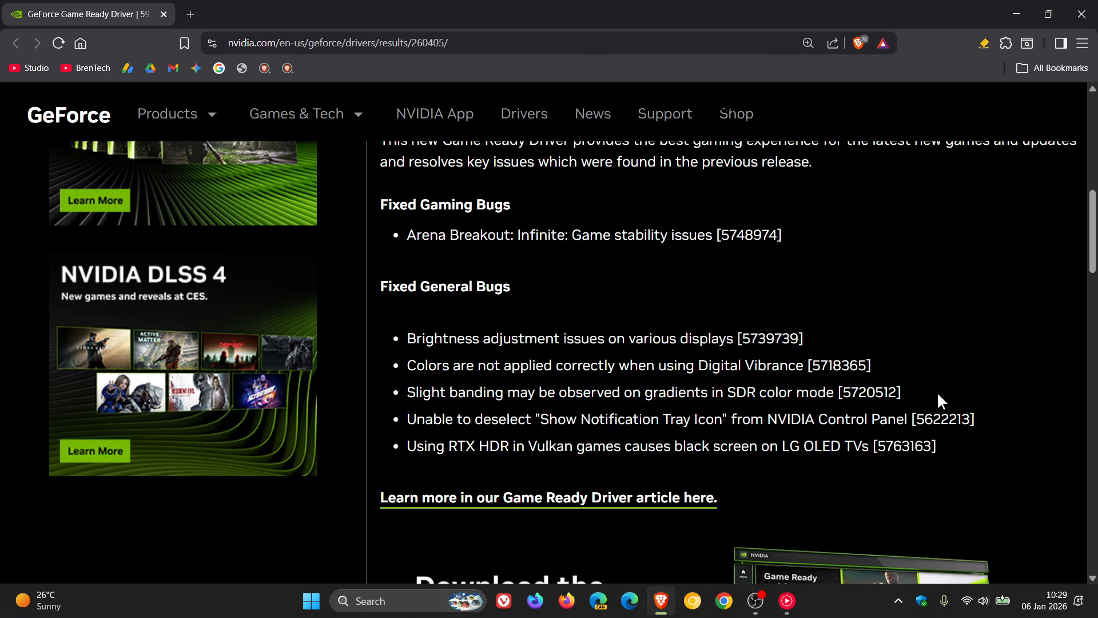
mouse_move(937, 393)
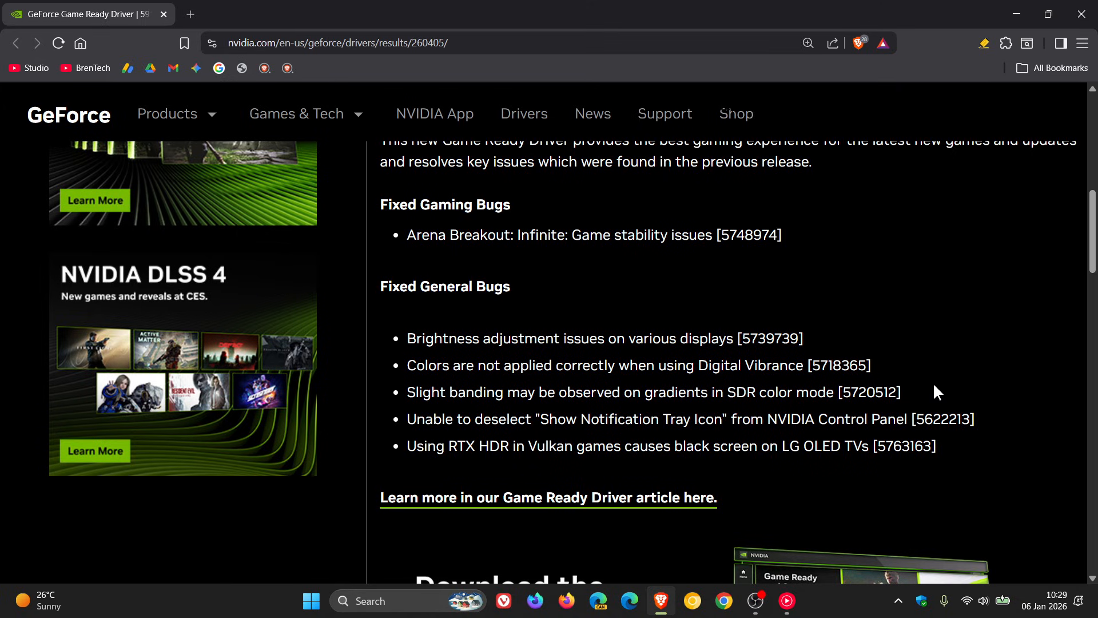
mouse_move(993, 427)
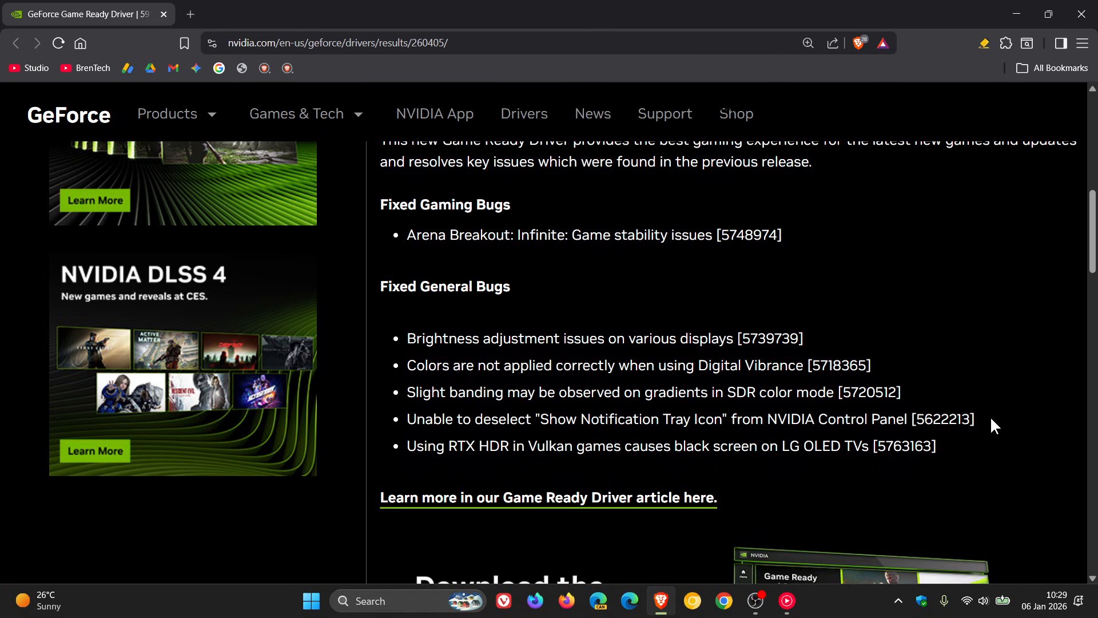
mouse_move(958, 455)
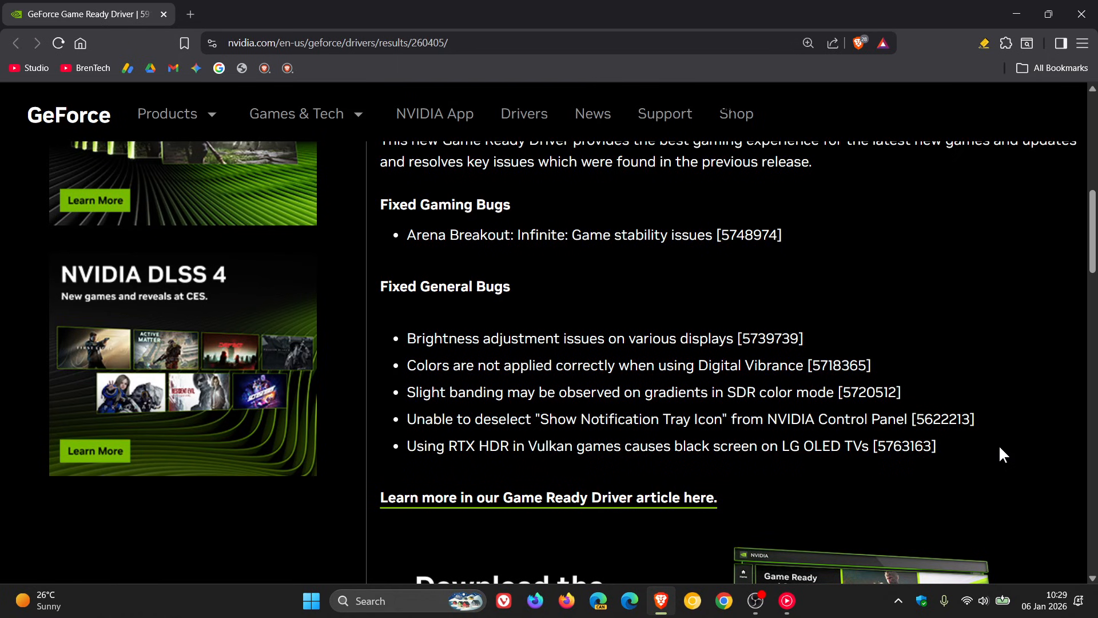
mouse_move(815, 324)
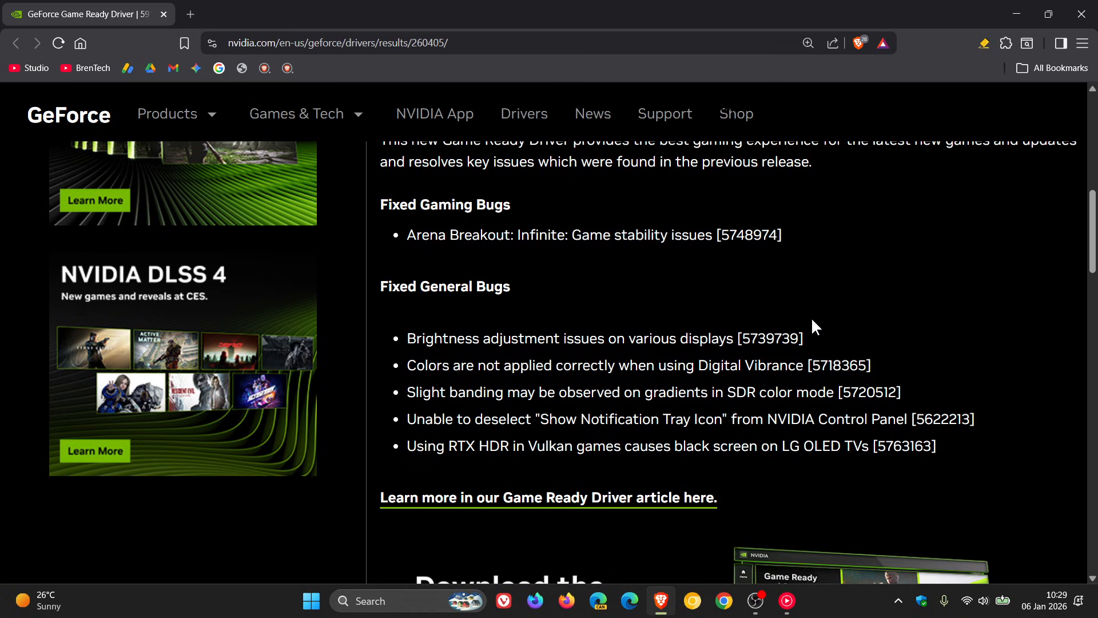
Review the 591.74 version details again, then minimize the browser to reveal the desktop
scroll("up", 3)
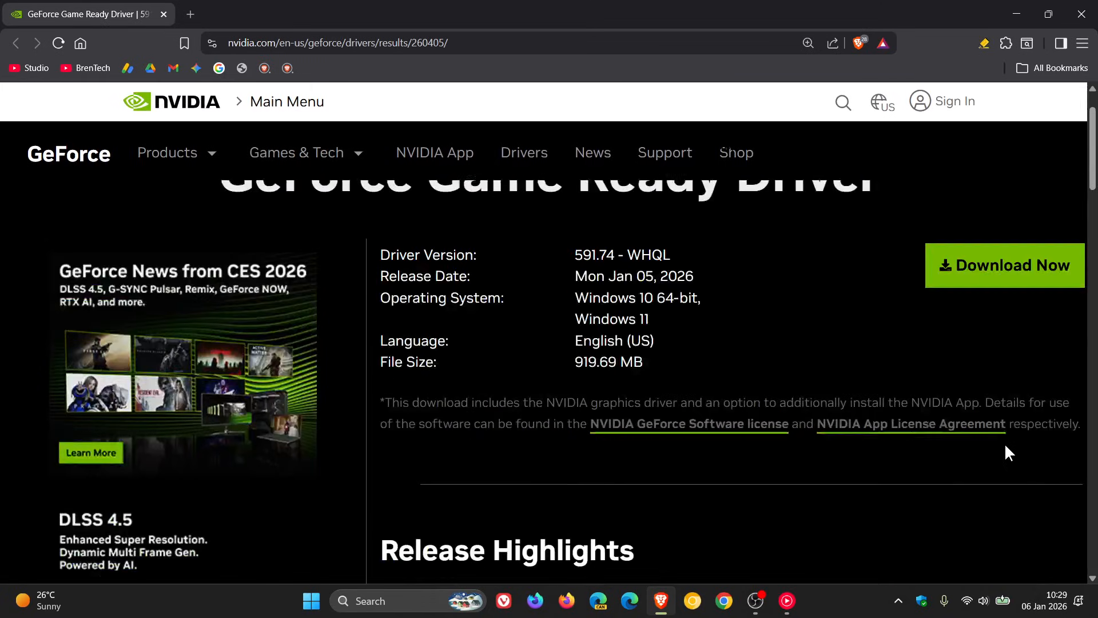
scroll("up", 3)
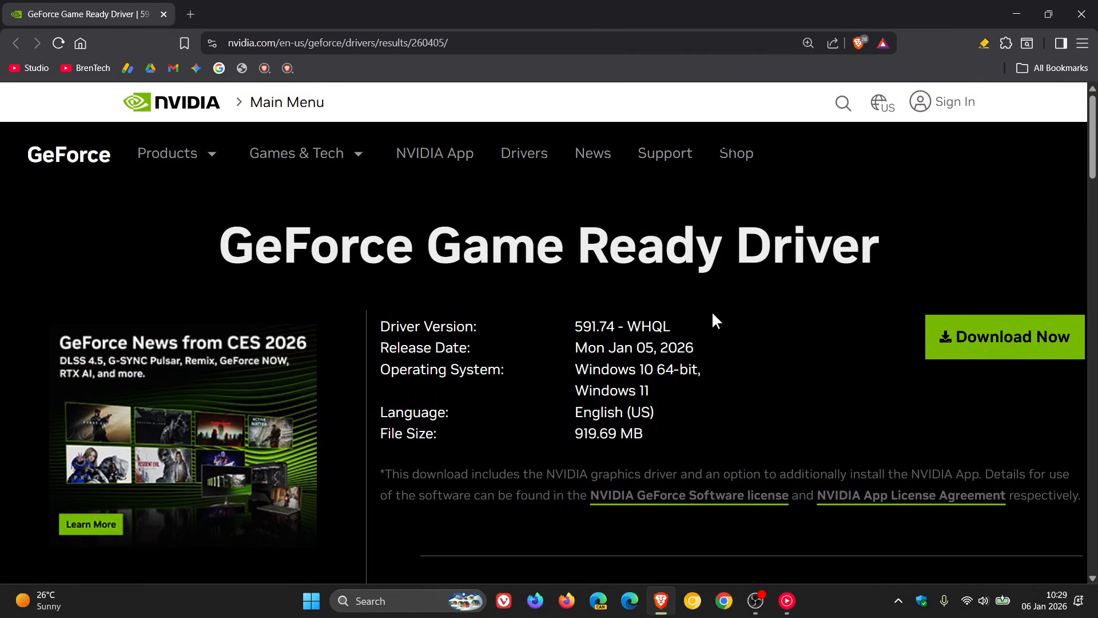
mouse_move(835, 292)
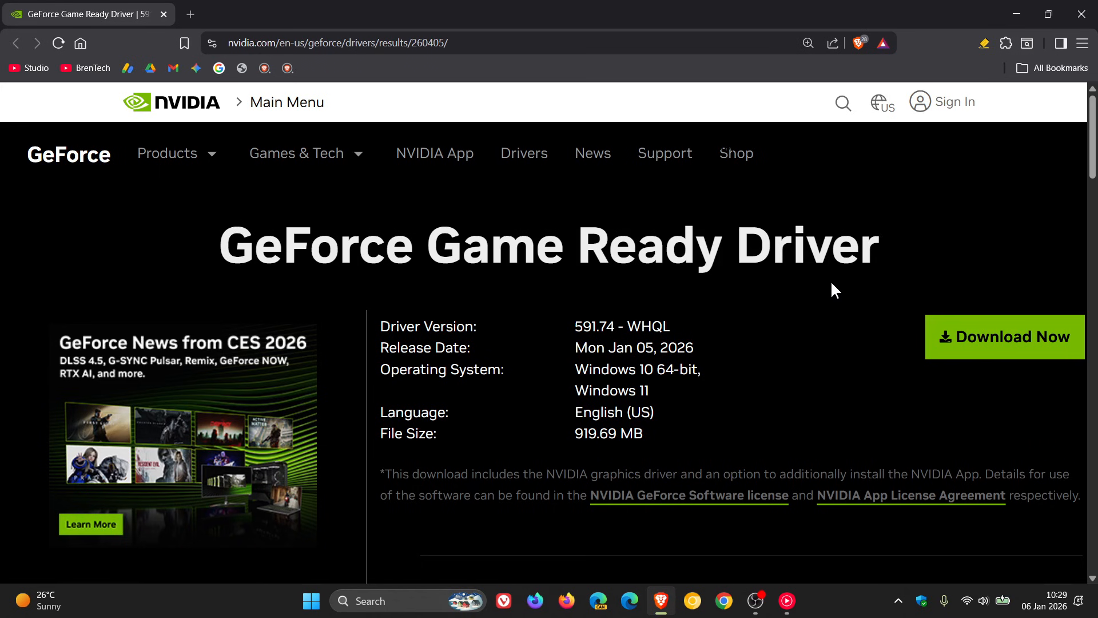
scroll("down", 3)
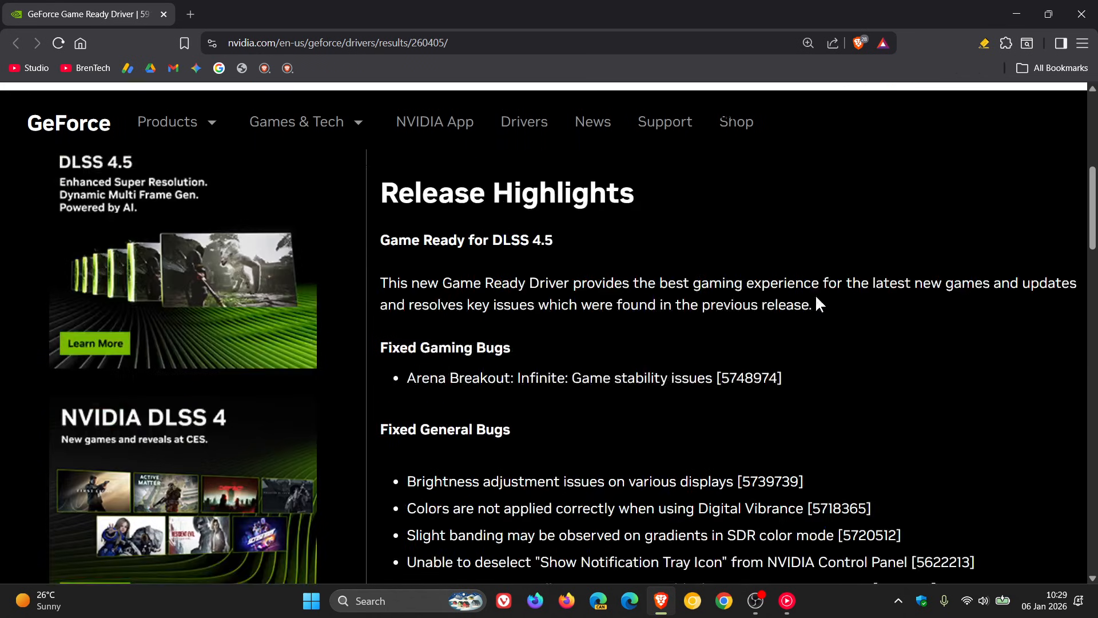
scroll("down", 3)
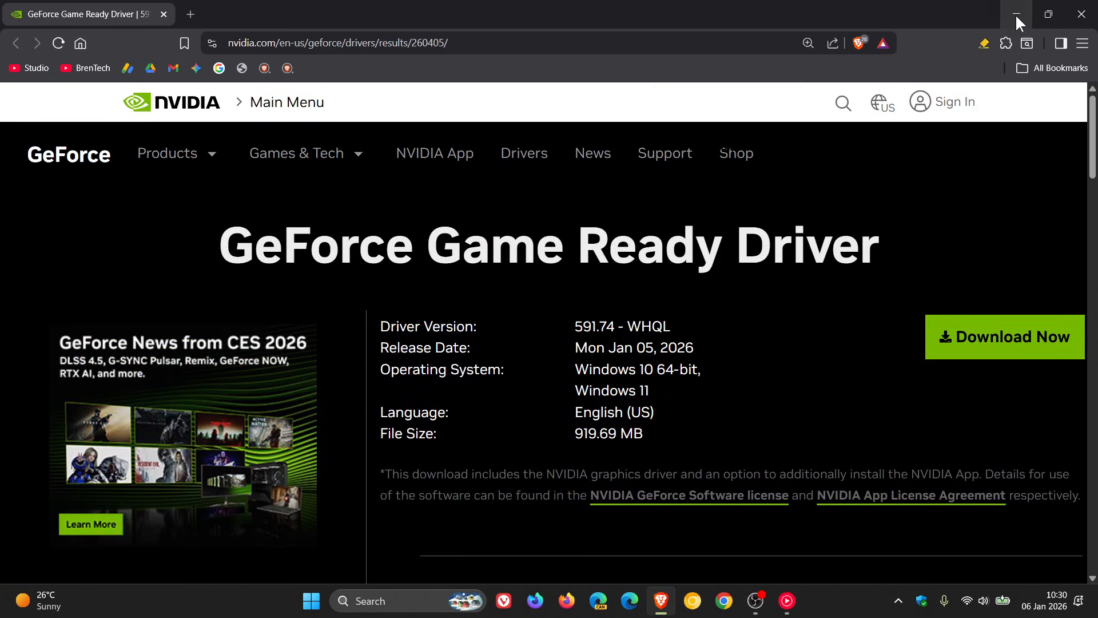
left_click(1018, 12)
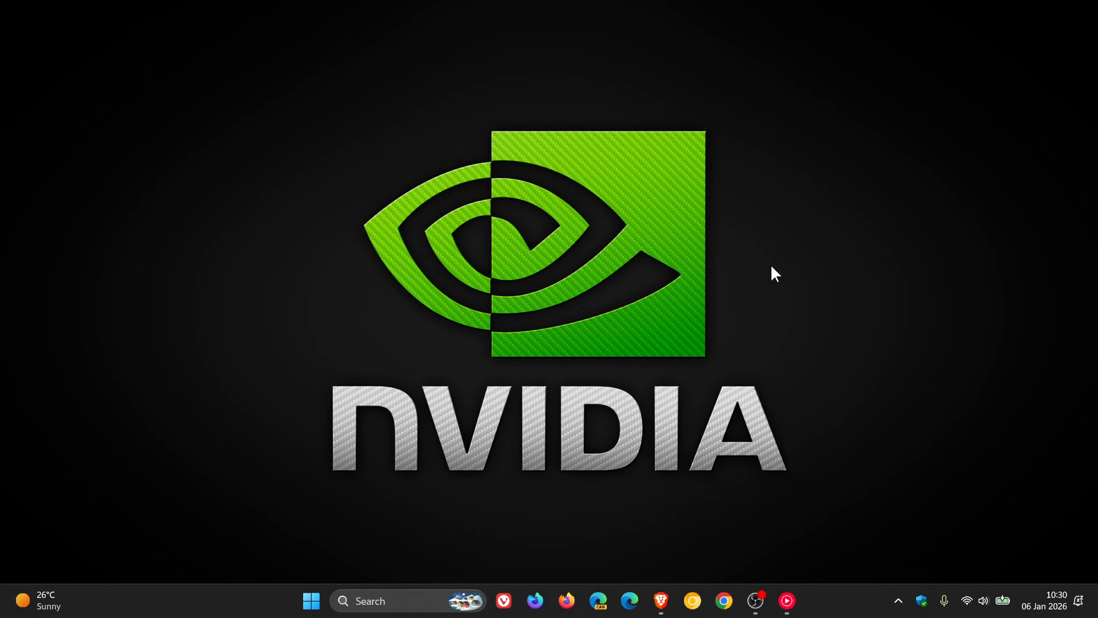
mouse_move(768, 229)
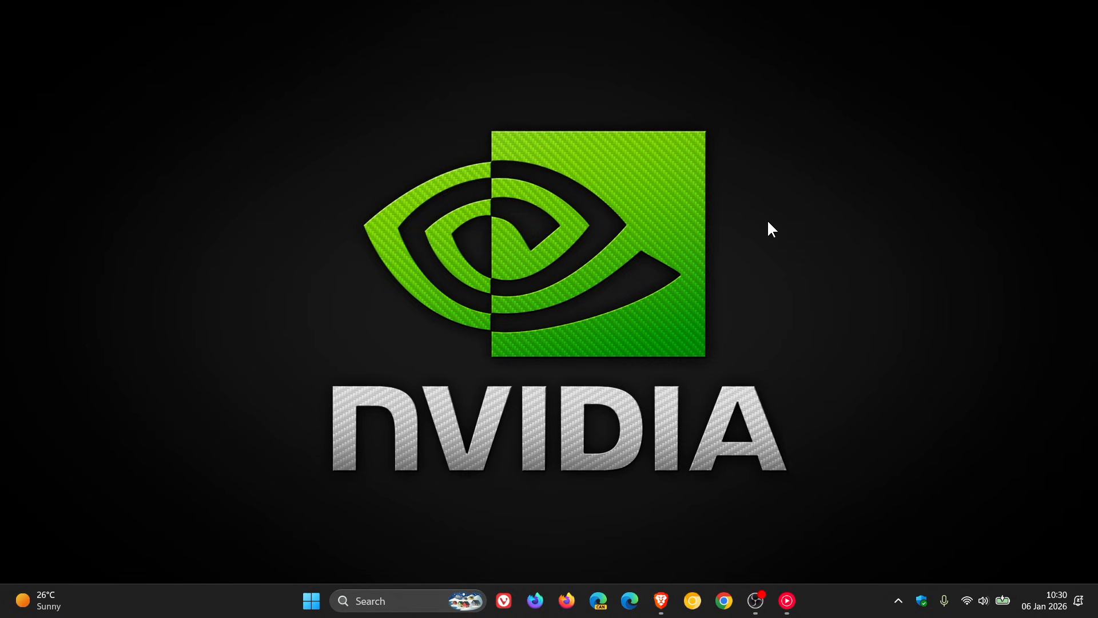